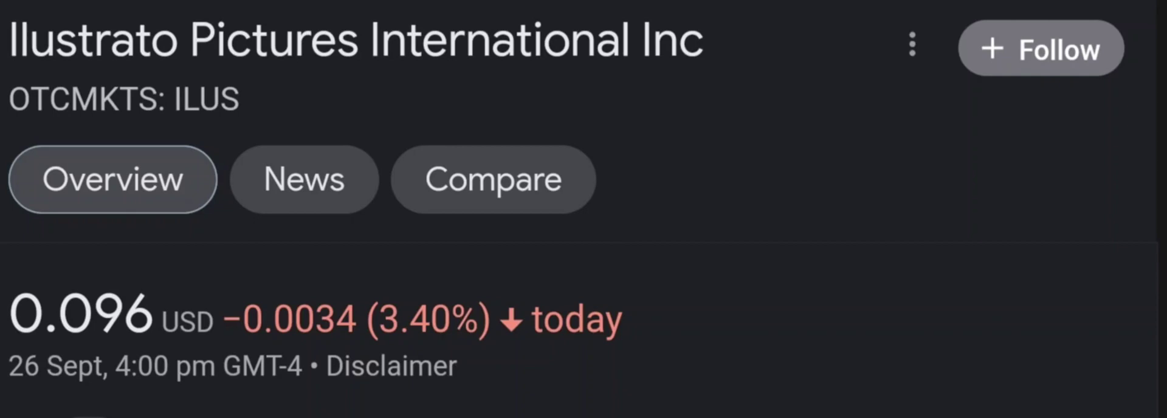
Step: View the ILUS price chart over five days, then the past month (up 37.86%)
scroll("down", 3)
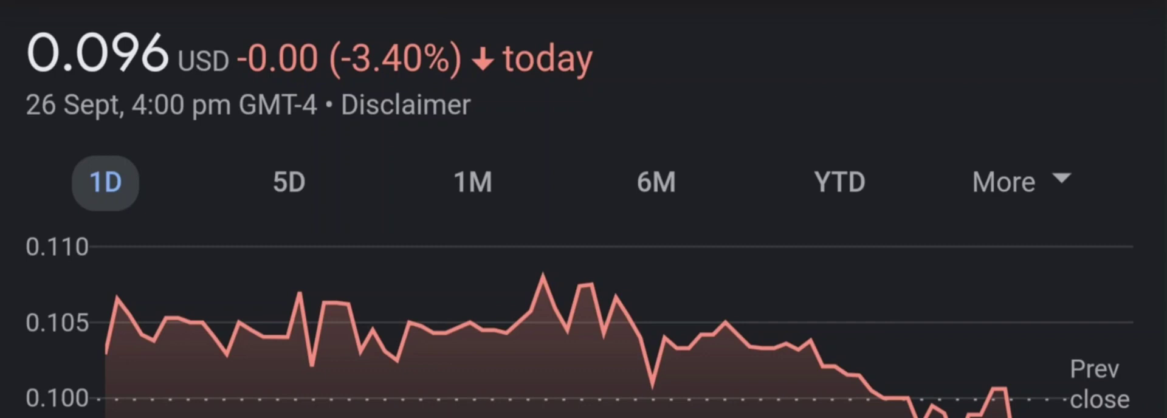
left_click(295, 183)
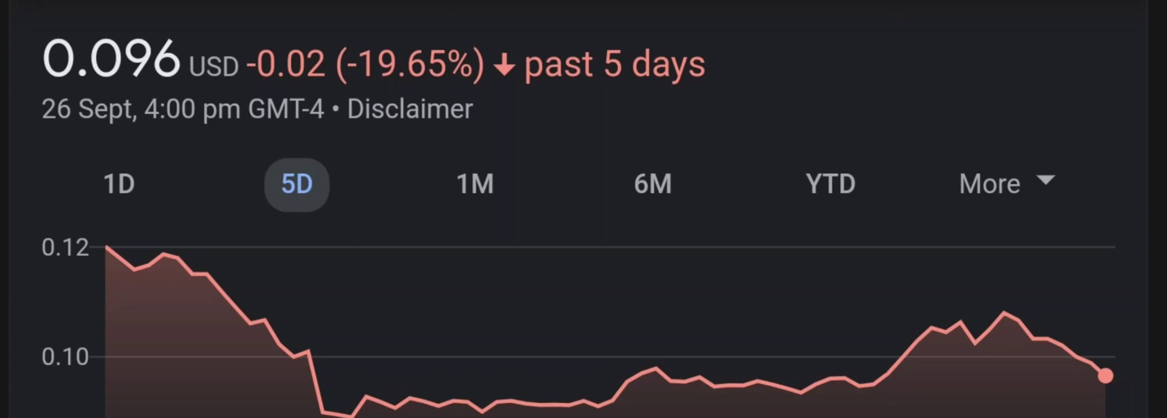
left_click(473, 184)
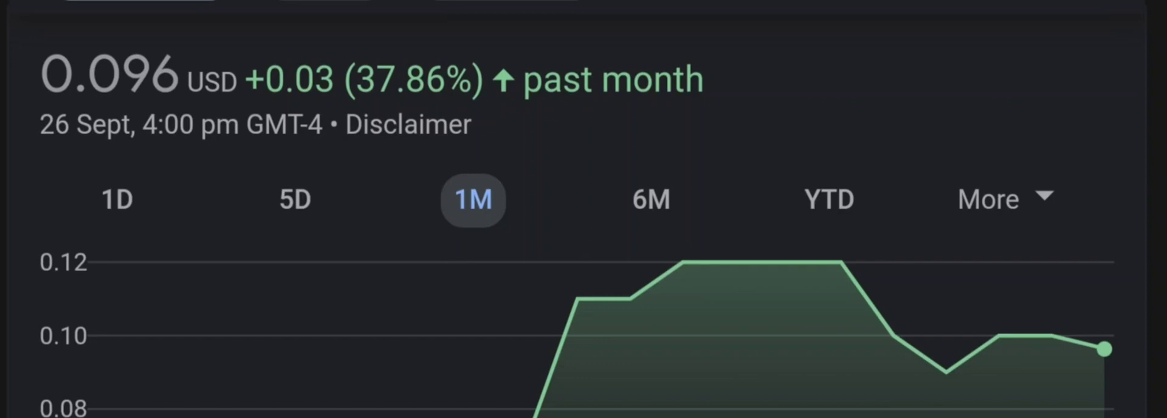
Step: Show the six-month ILUS chart, a 35.67% drop, then move to the next range
left_click(655, 176)
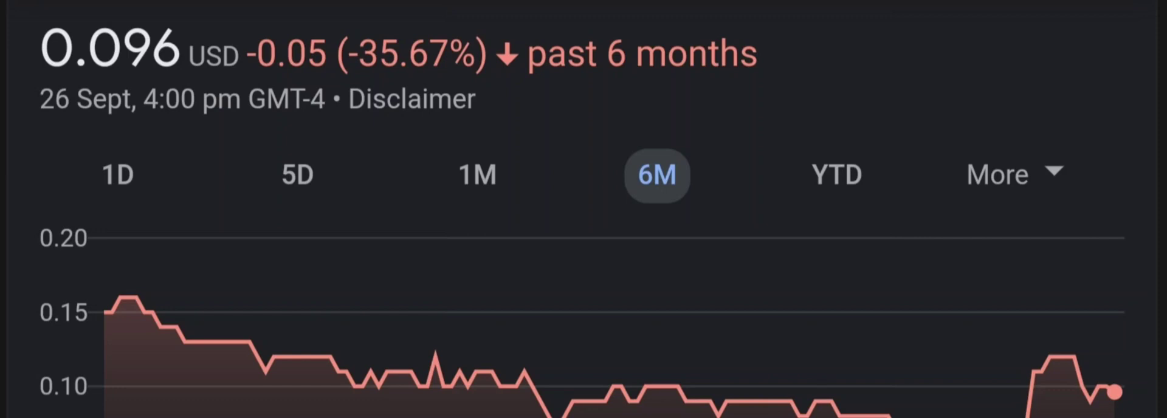
left_click(840, 188)
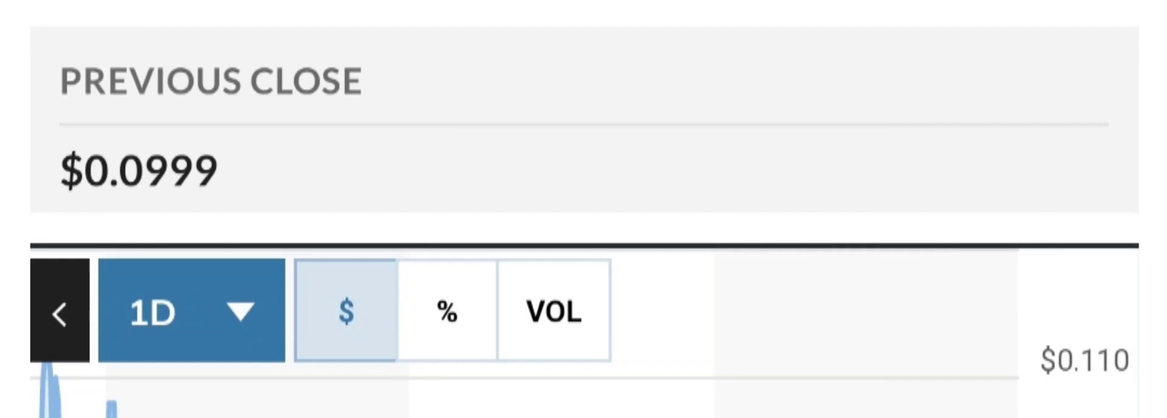
Step: Switch the MarketWatch ILUS chart range from one day to one month
left_click(190, 310)
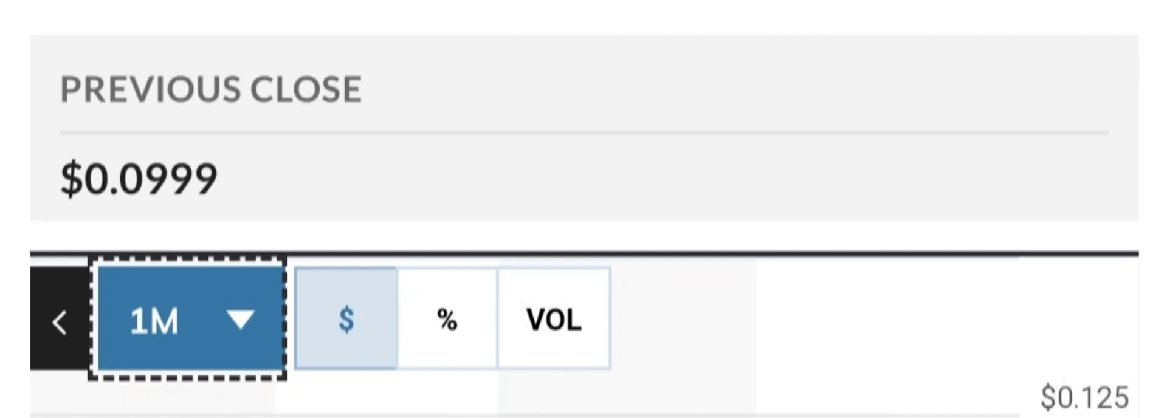
left_click(186, 320)
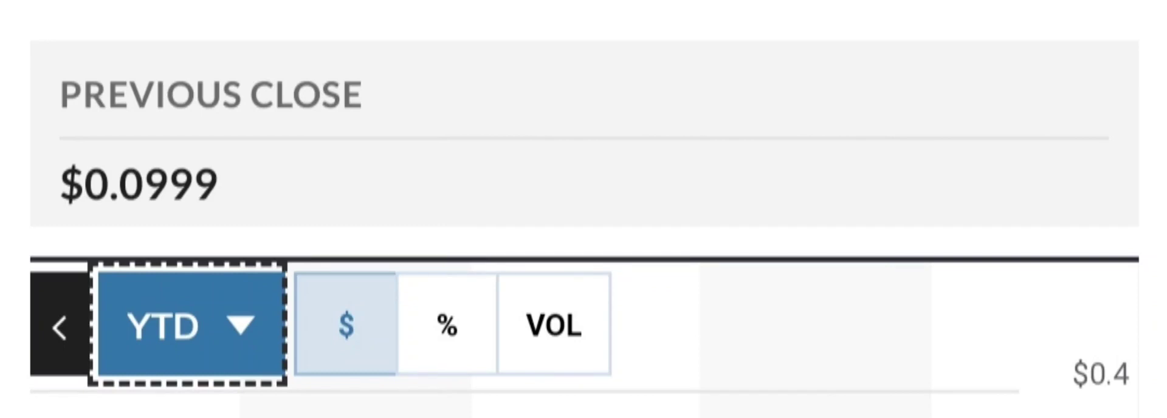
Step: Review MarketWatch key data: 9.1M volume, P/E 38.60, EPS $0.0025
left_click(186, 327)
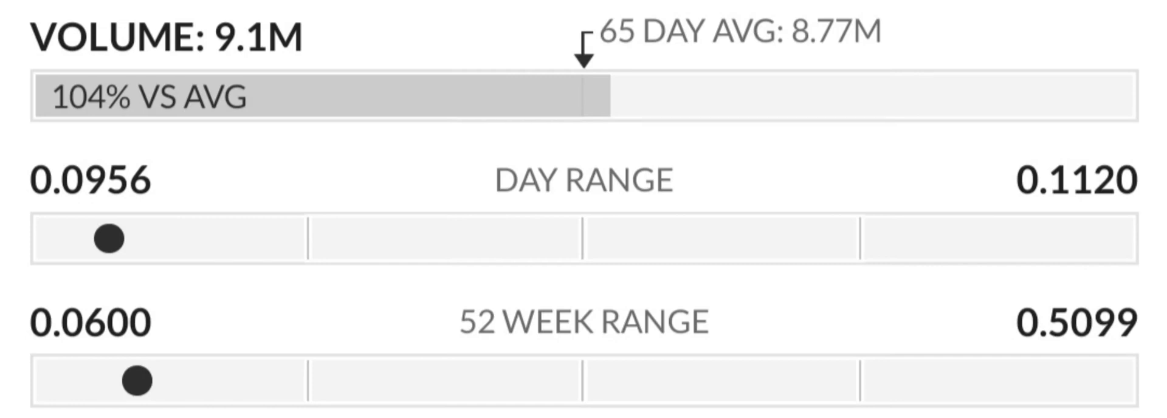
scroll("down", 3)
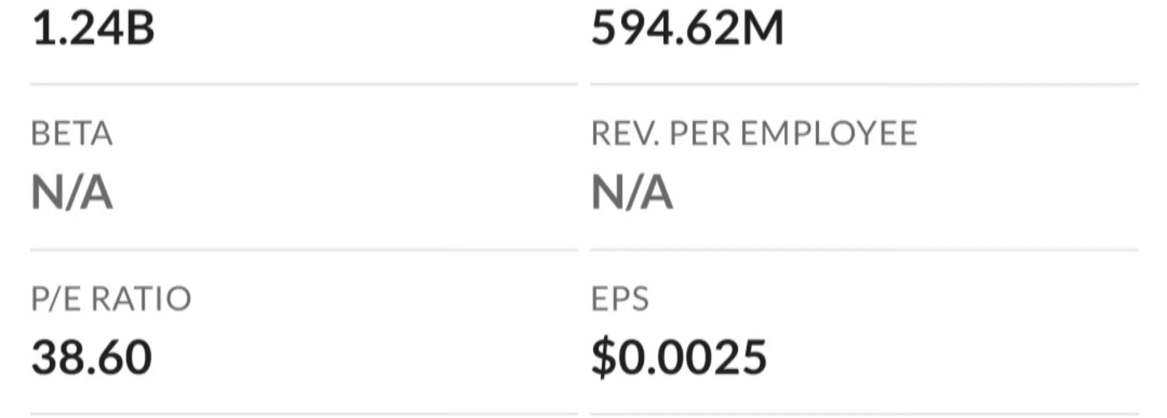
scroll("down", 3)
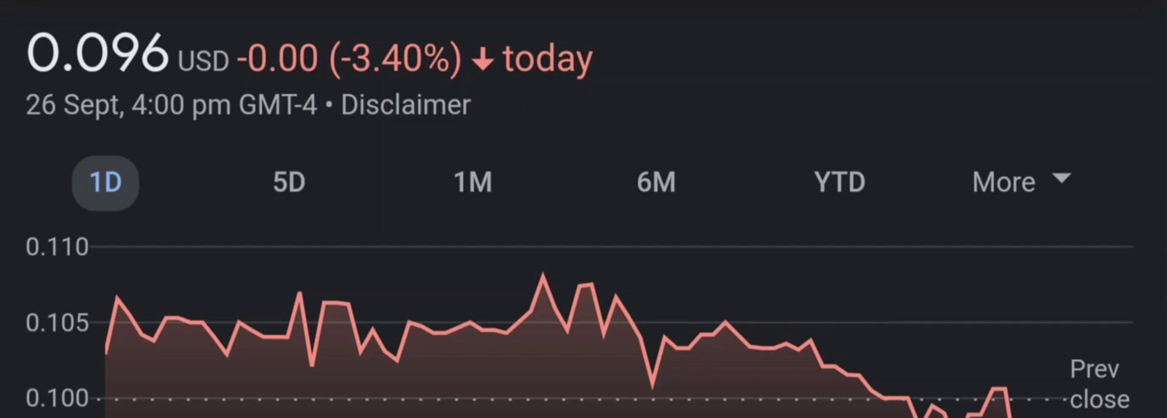
Step: Show the five-day ILUS chart, down 19.65%
left_click(296, 183)
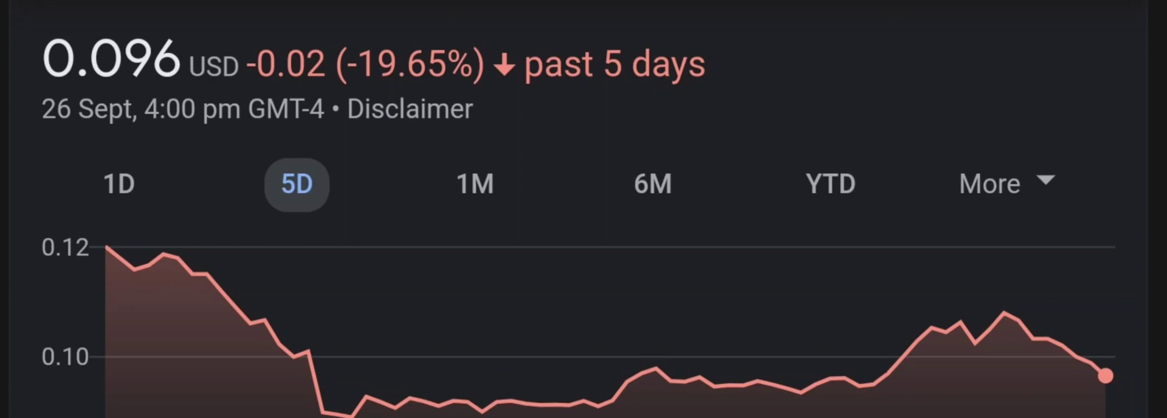
Step: Show the year-to-date ILUS chart, down 68.87%
left_click(472, 183)
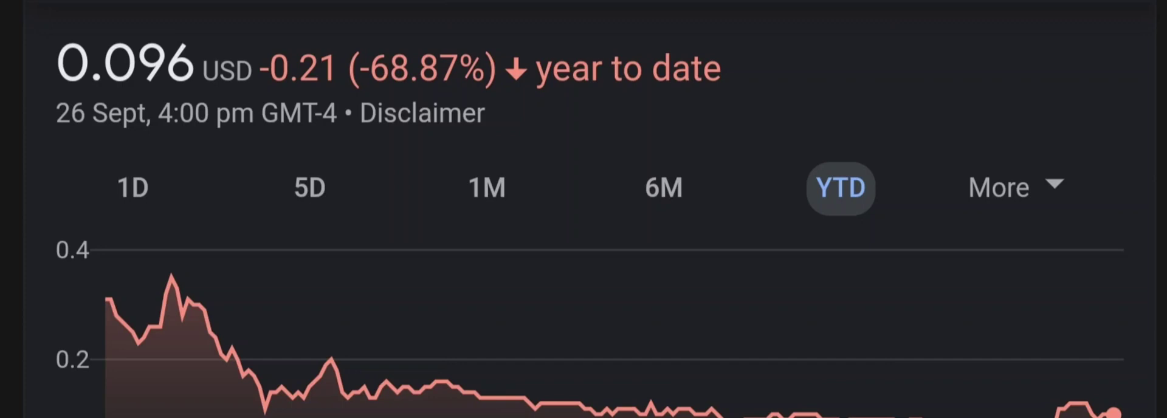
Step: Return to the MarketWatch ILUS quote and set the chart to a three-month range
left_click(996, 187)
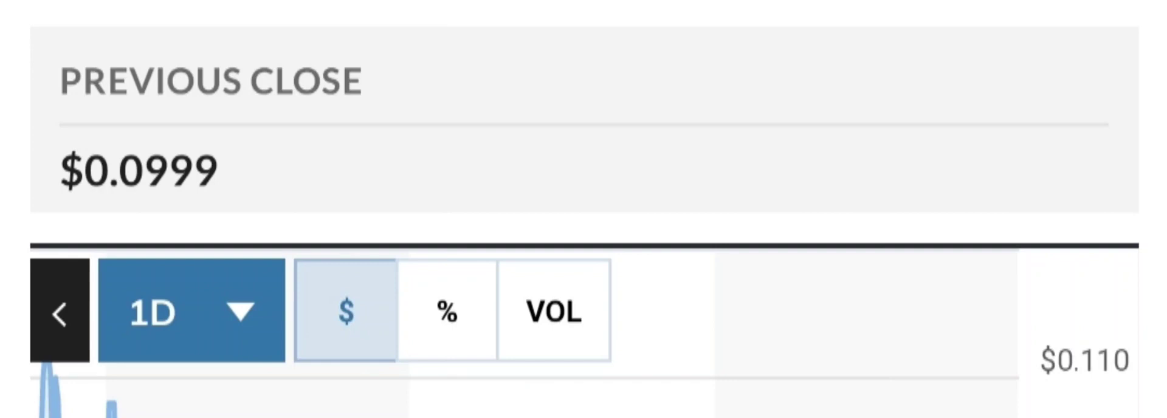
left_click(190, 309)
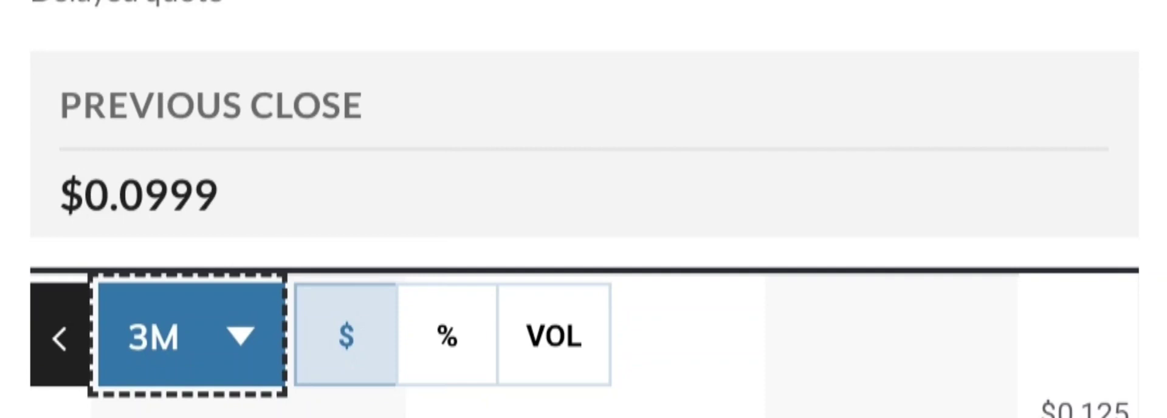
Step: Bring the Performance figures into view: 1 Month 42.96%, 3 Month 3.32%, YTD -67.73%
left_click(186, 333)
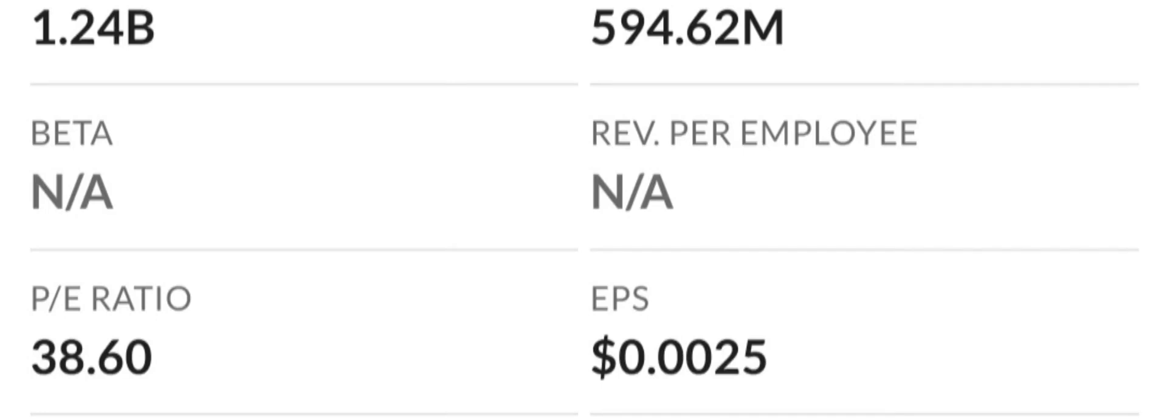
scroll("down", 3)
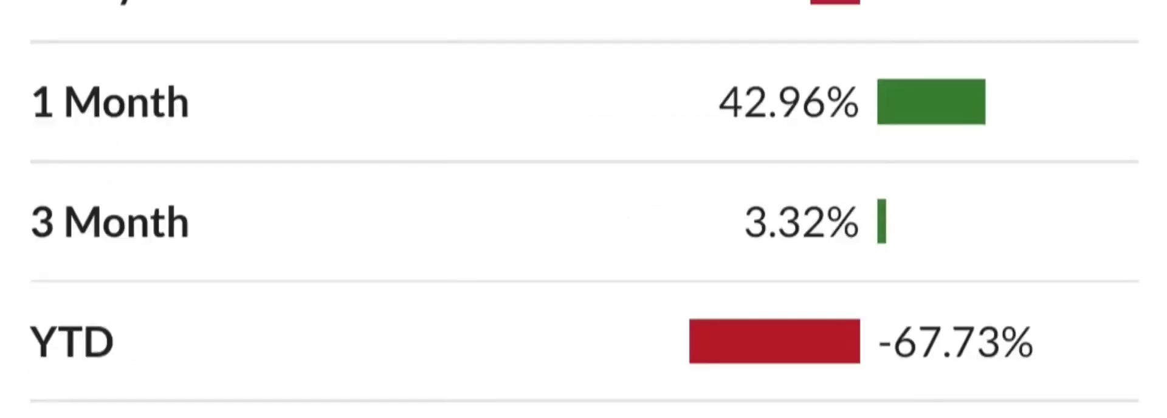